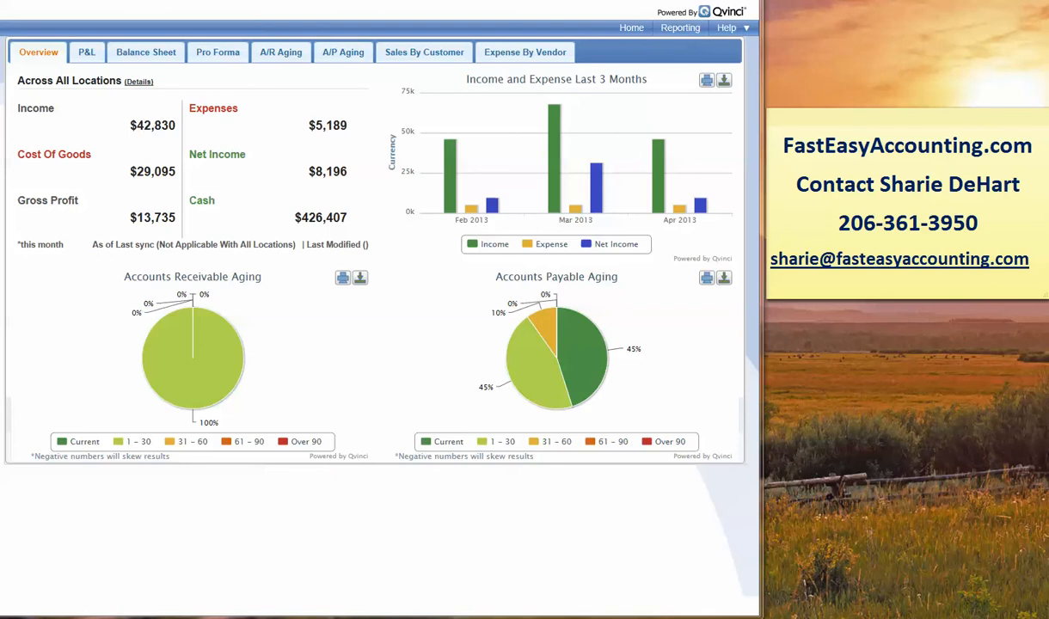
mouse_move(489, 265)
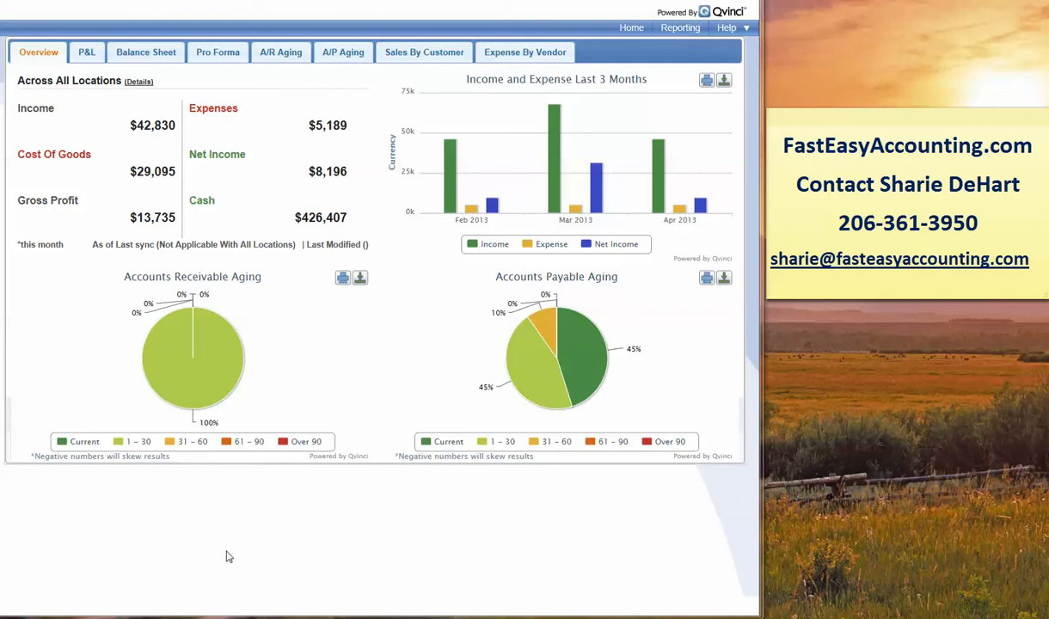
mouse_move(180, 457)
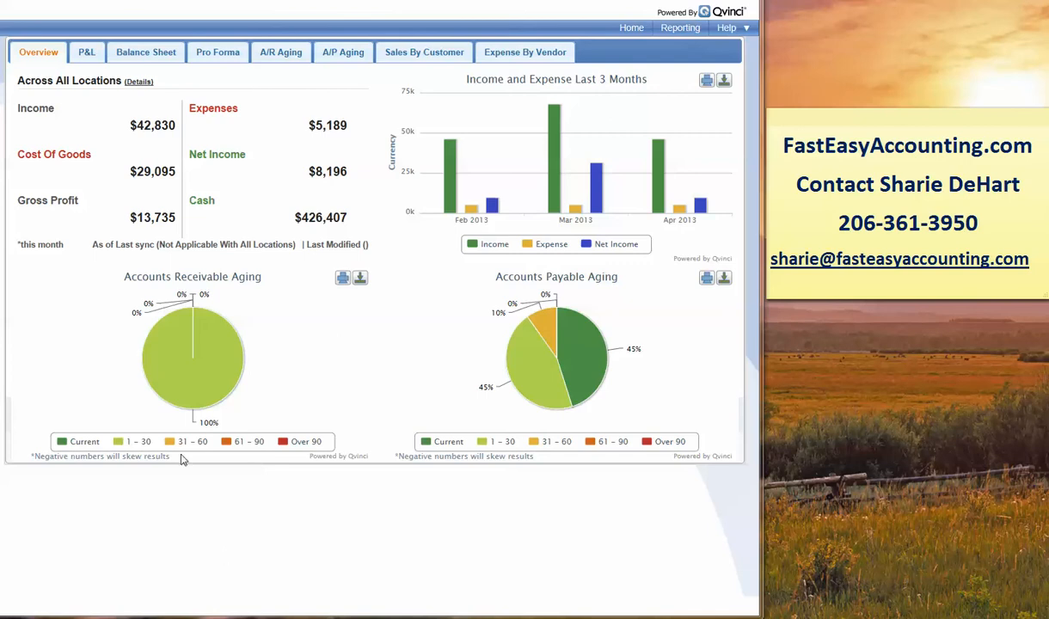
mouse_move(69, 299)
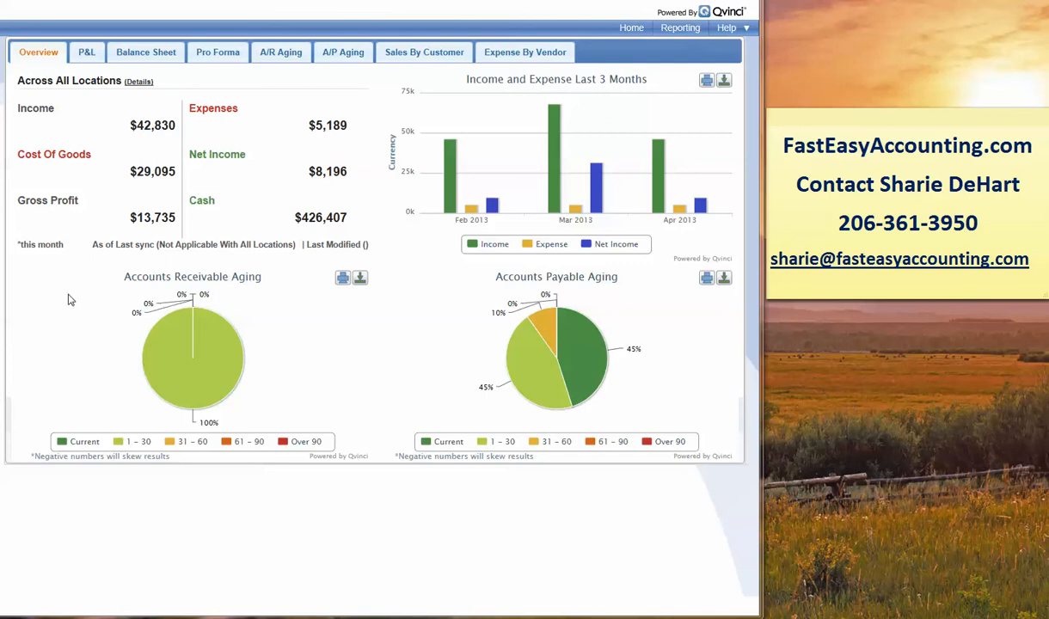
mouse_move(161, 341)
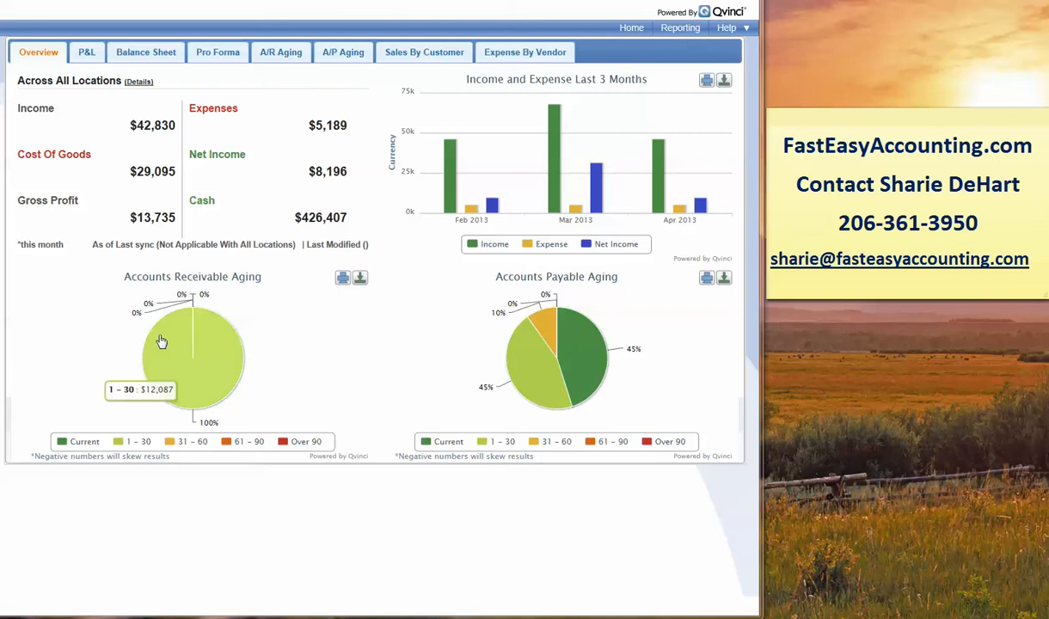
mouse_move(212, 202)
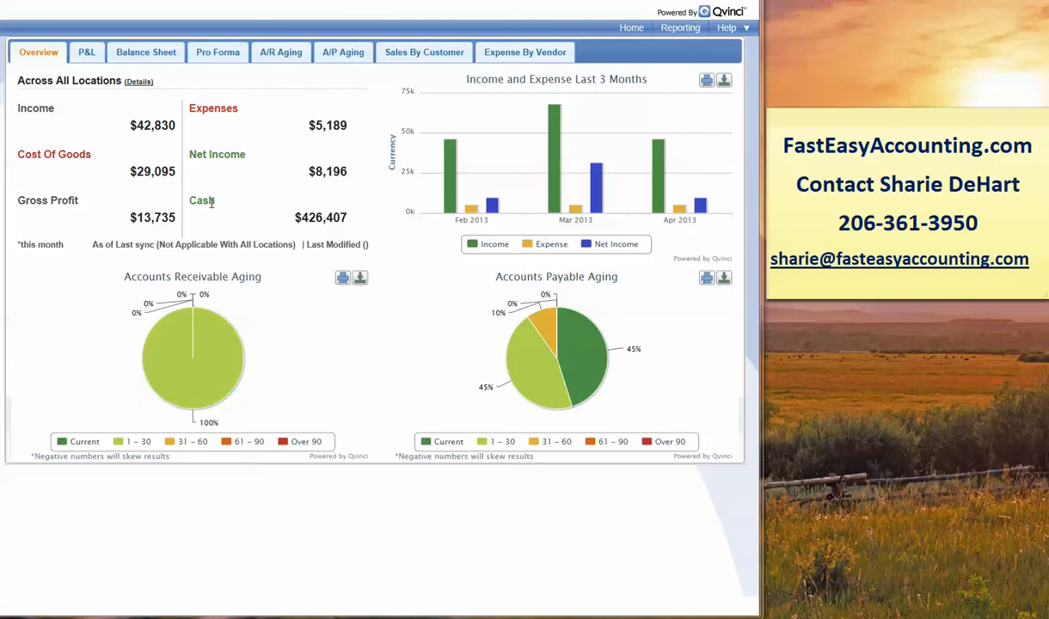
mouse_move(450, 181)
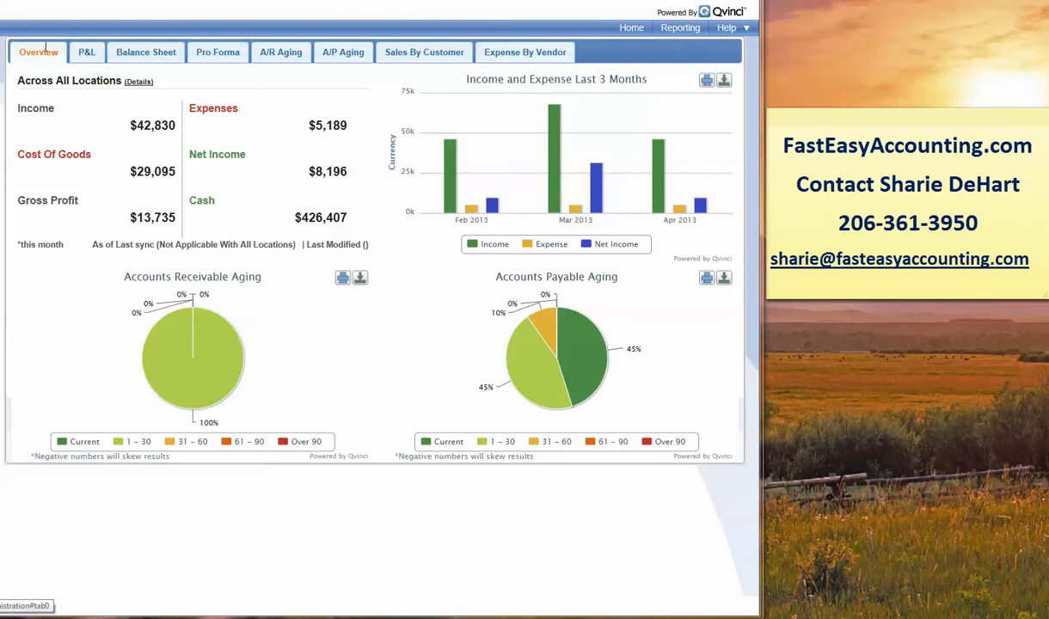
Show the P&L dashboard with month, year, year-over-year, two-year YTD and 12-month charts
left_click(86, 51)
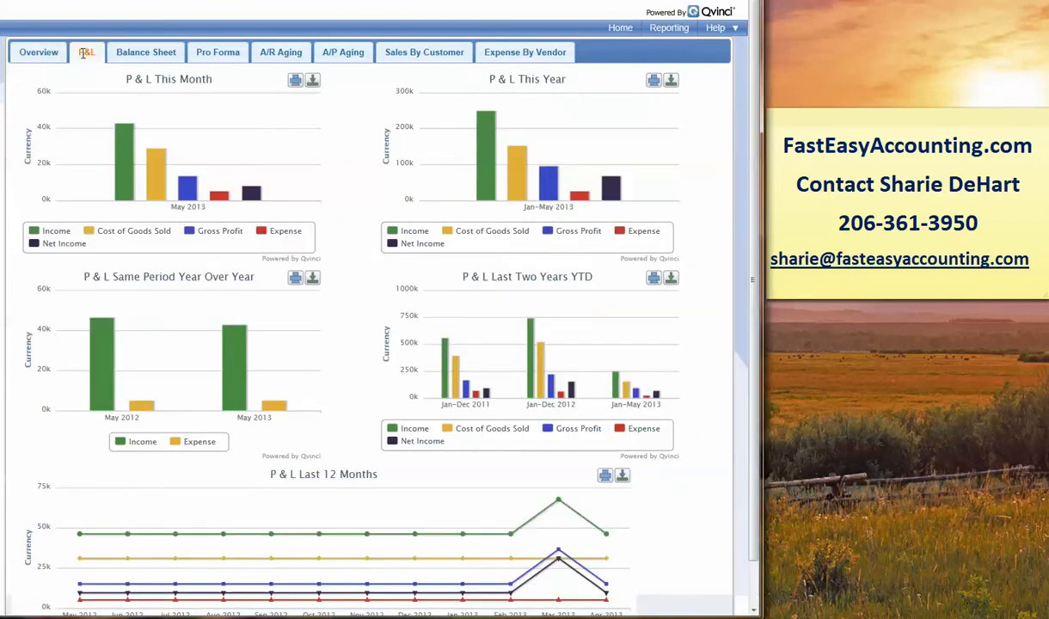
mouse_move(124, 155)
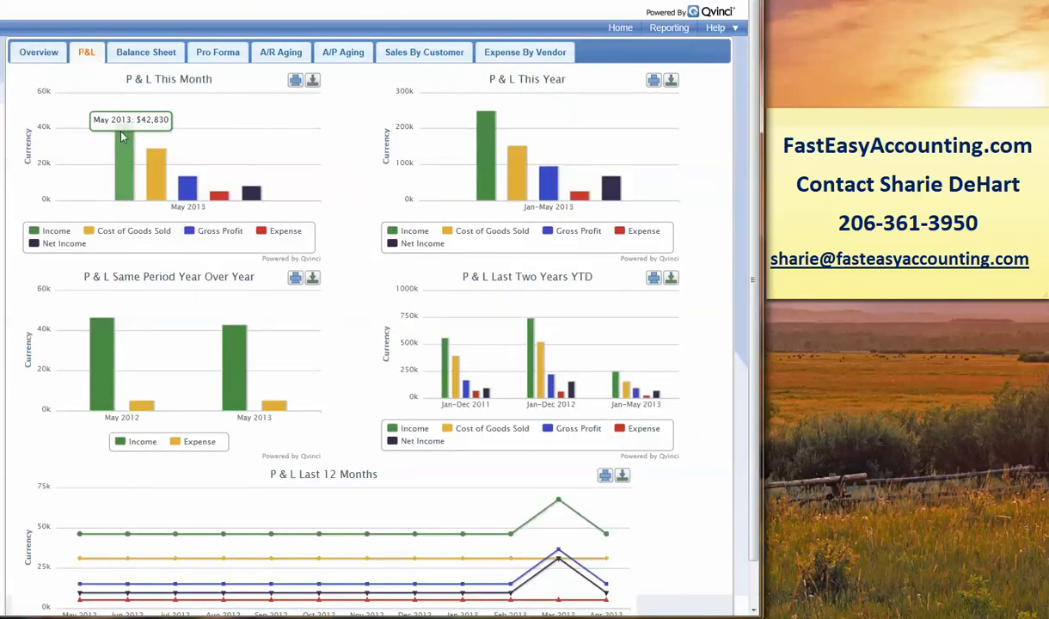
mouse_move(155, 161)
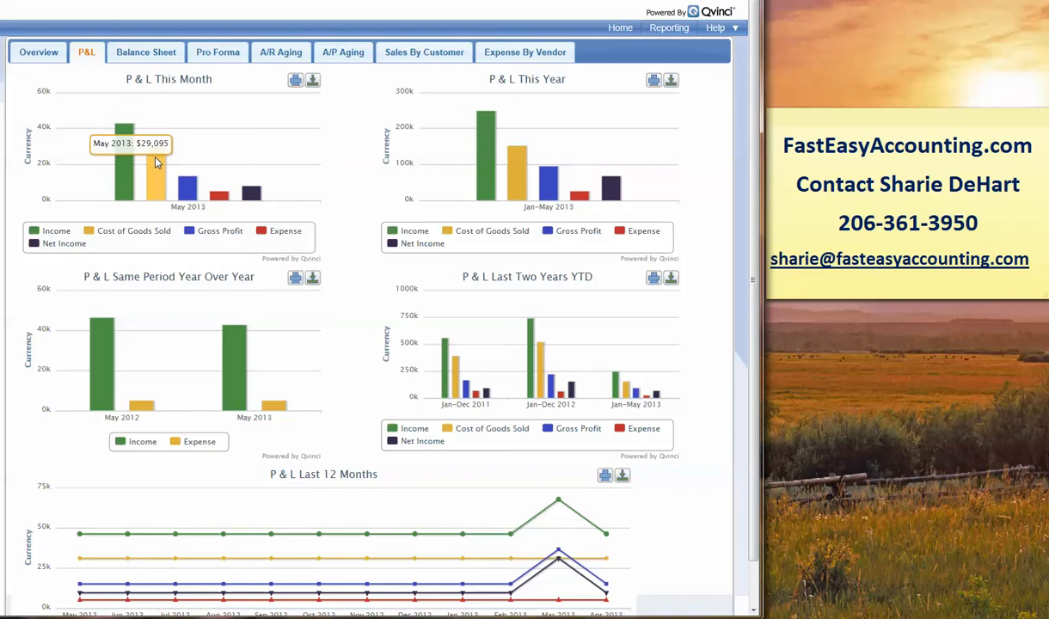
mouse_move(165, 333)
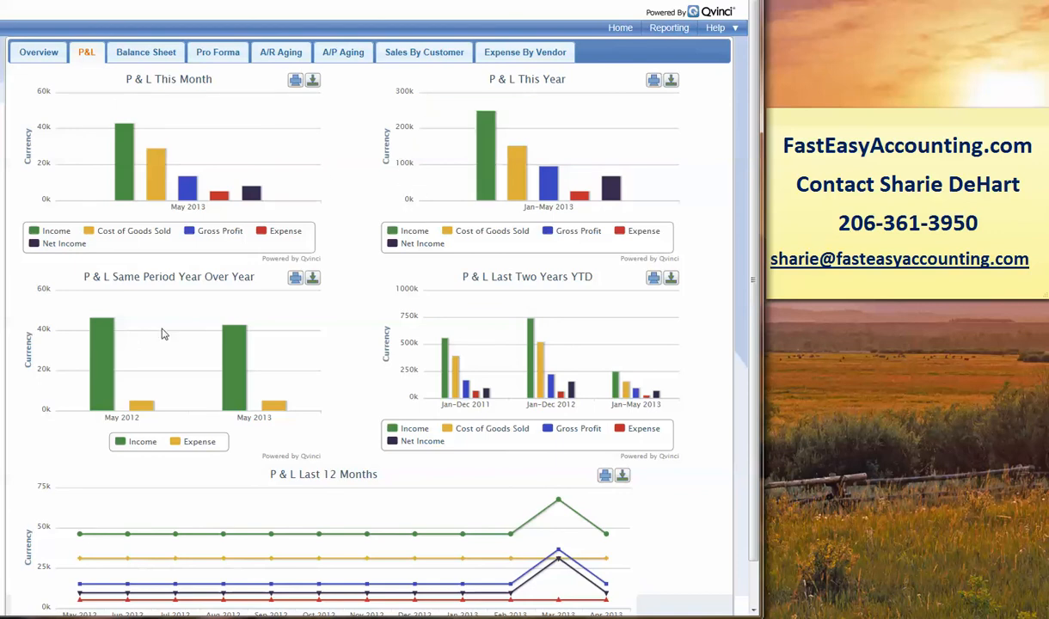
mouse_move(530, 361)
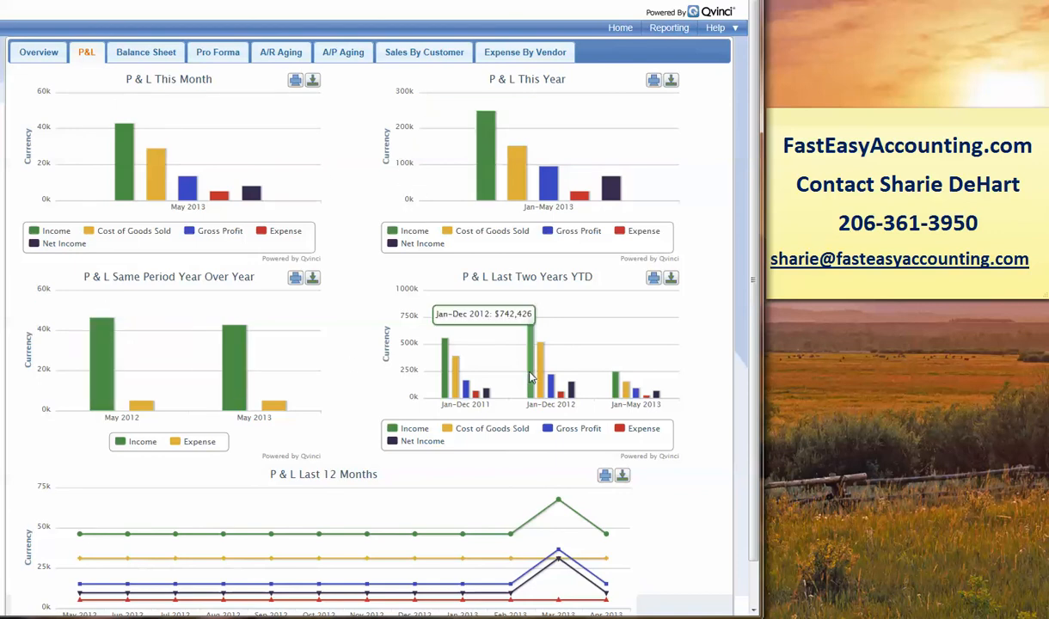
mouse_move(444, 546)
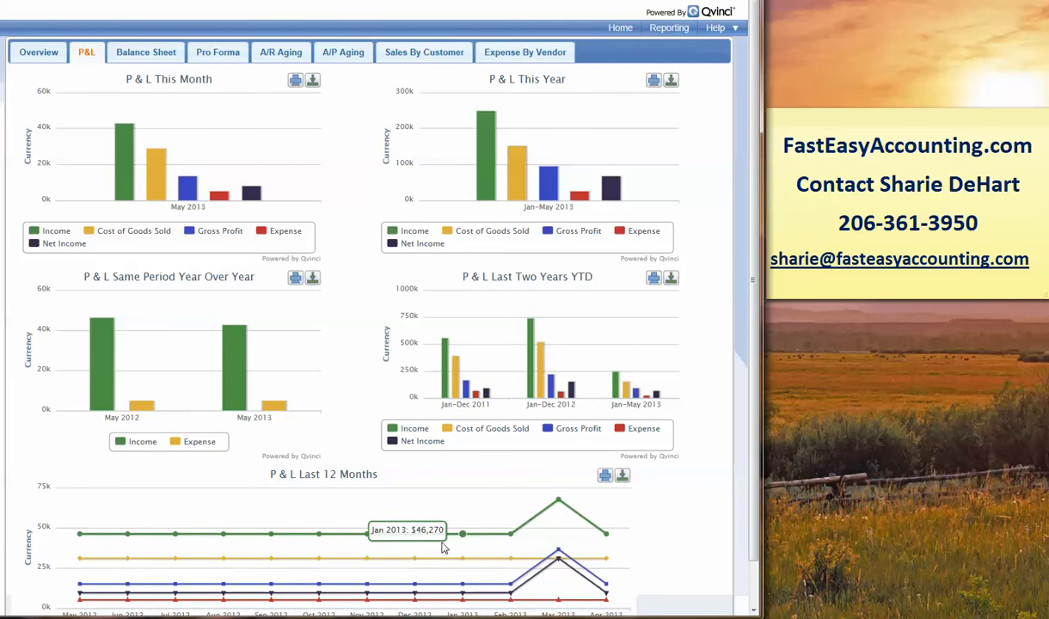
Show the Balance Sheet dashboard with assets, liabilities, bank account and receivables trends
left_click(145, 52)
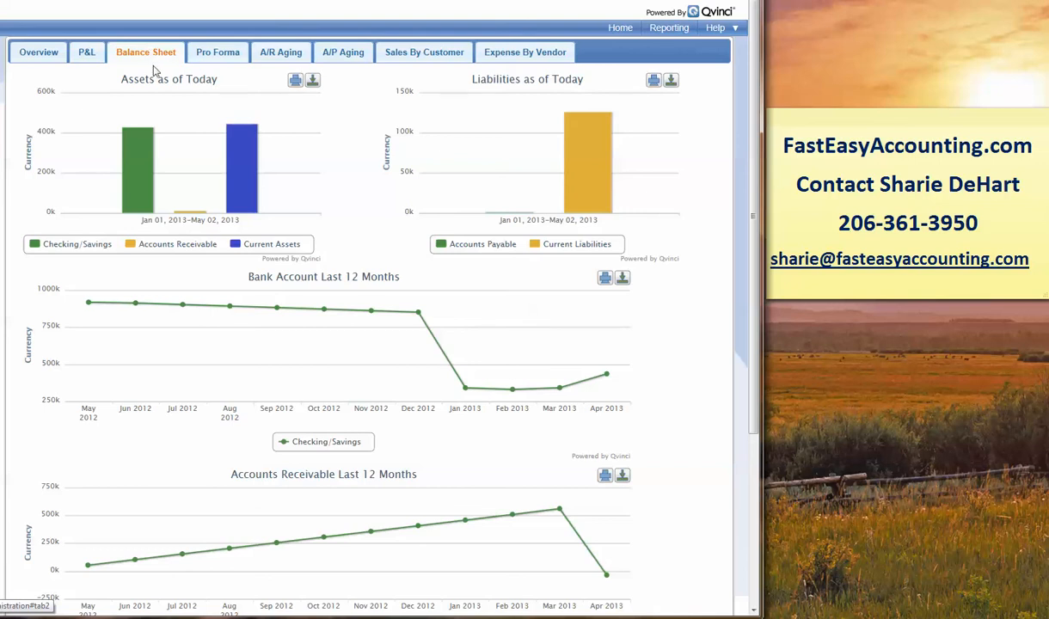
mouse_move(137, 155)
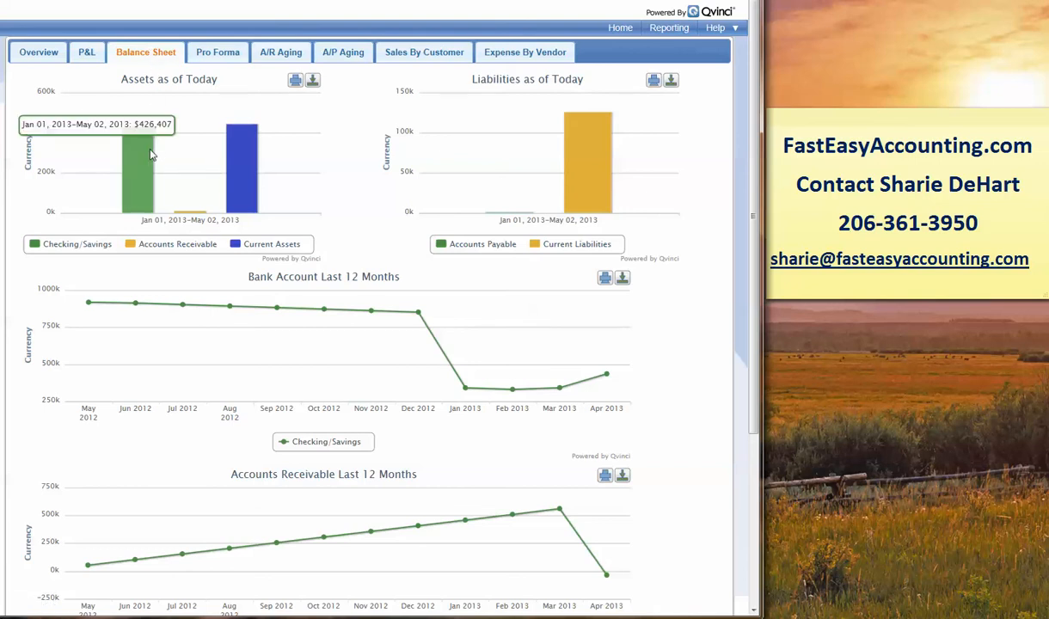
mouse_move(602, 158)
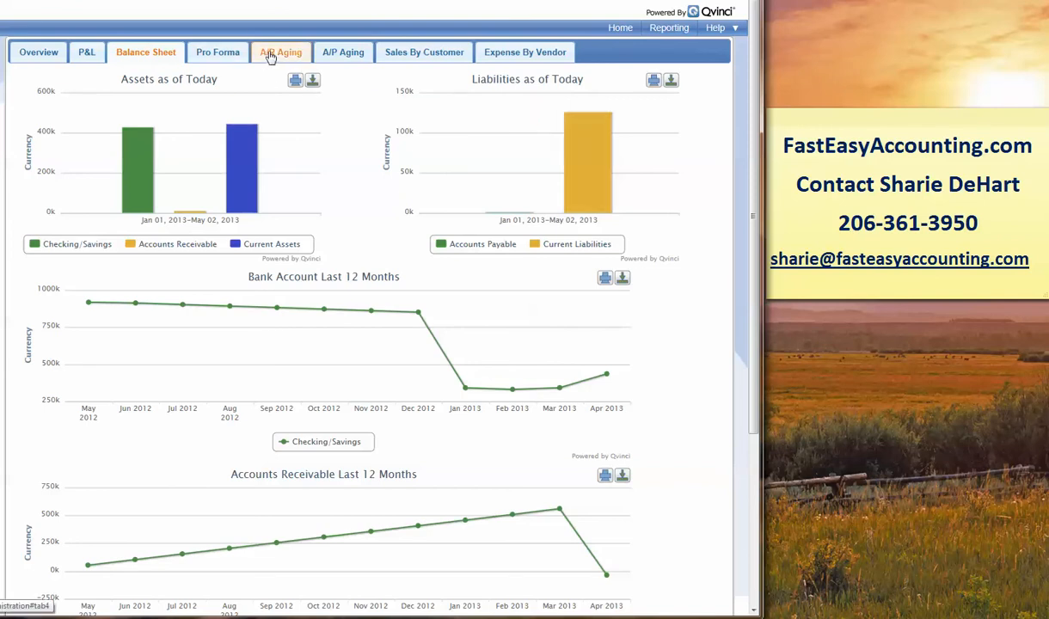
Show the A/R Aging report of customer balances by aging bucket, totaling 12,087
left_click(280, 52)
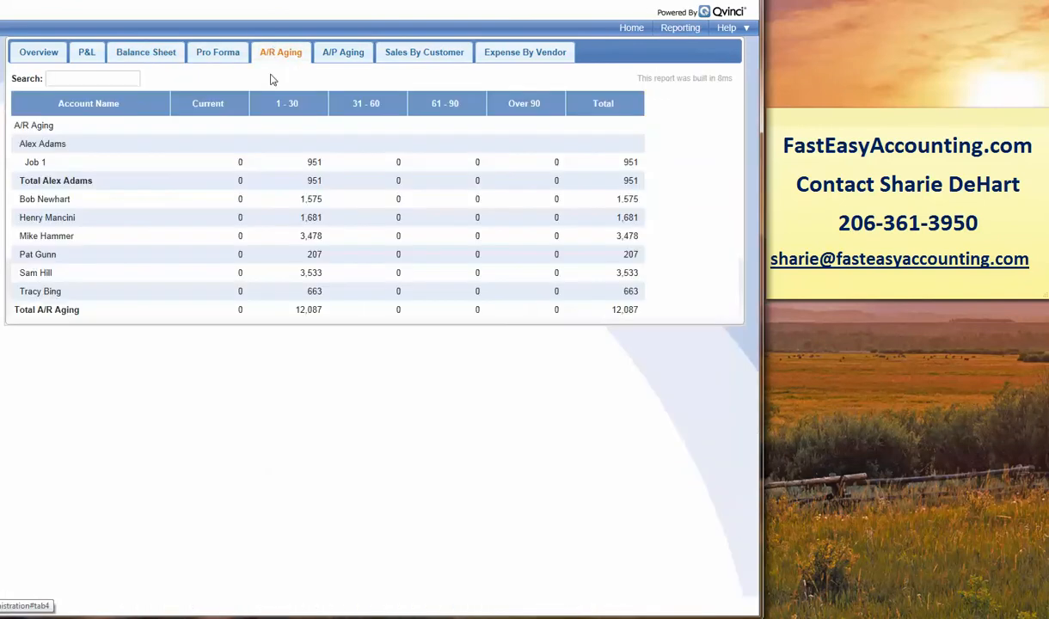
mouse_move(230, 334)
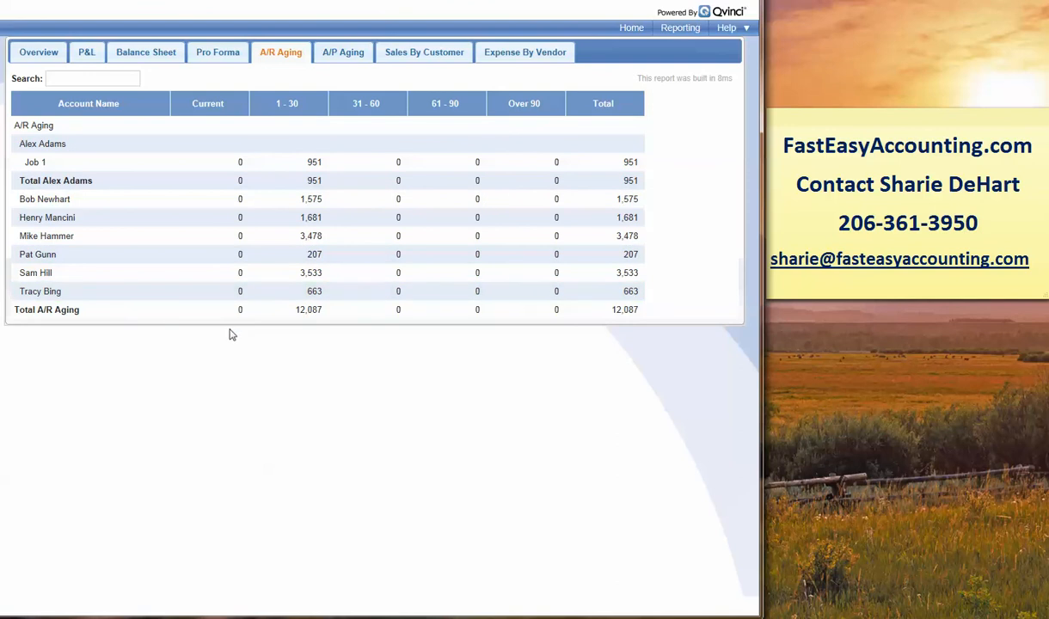
mouse_move(254, 337)
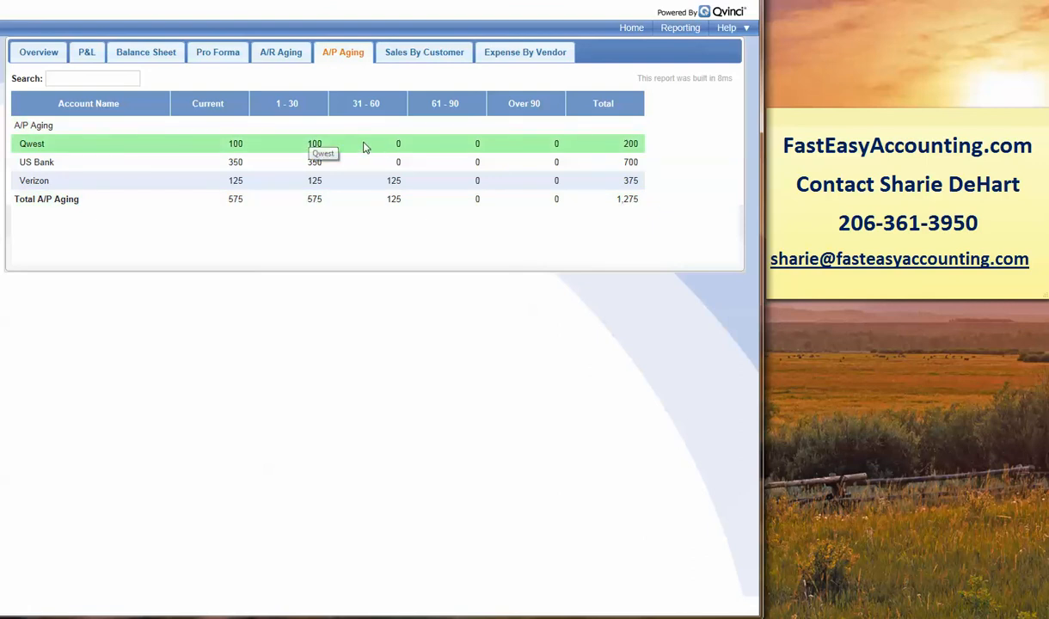
mouse_move(385, 222)
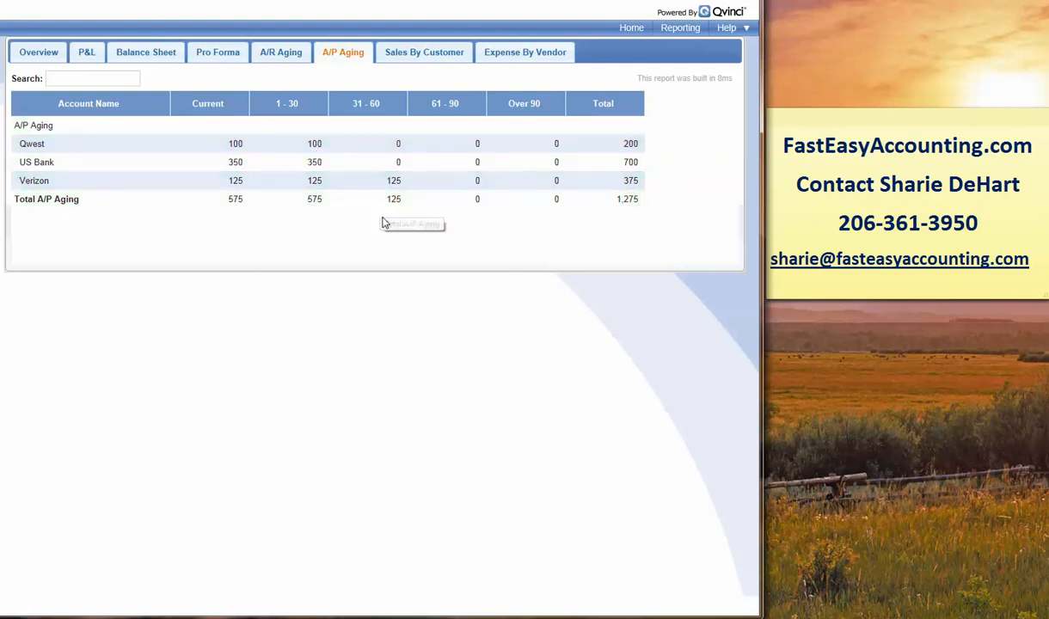
Show the Sales By Customer report for Jan 1–May 2, 2013, totaling 249,436
left_click(425, 52)
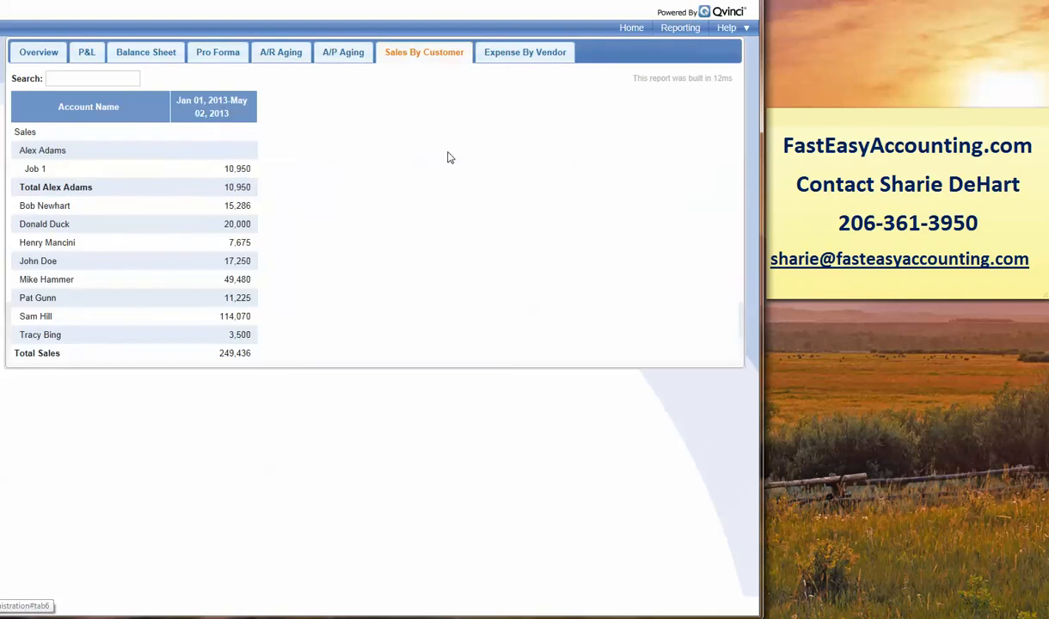
mouse_move(450, 162)
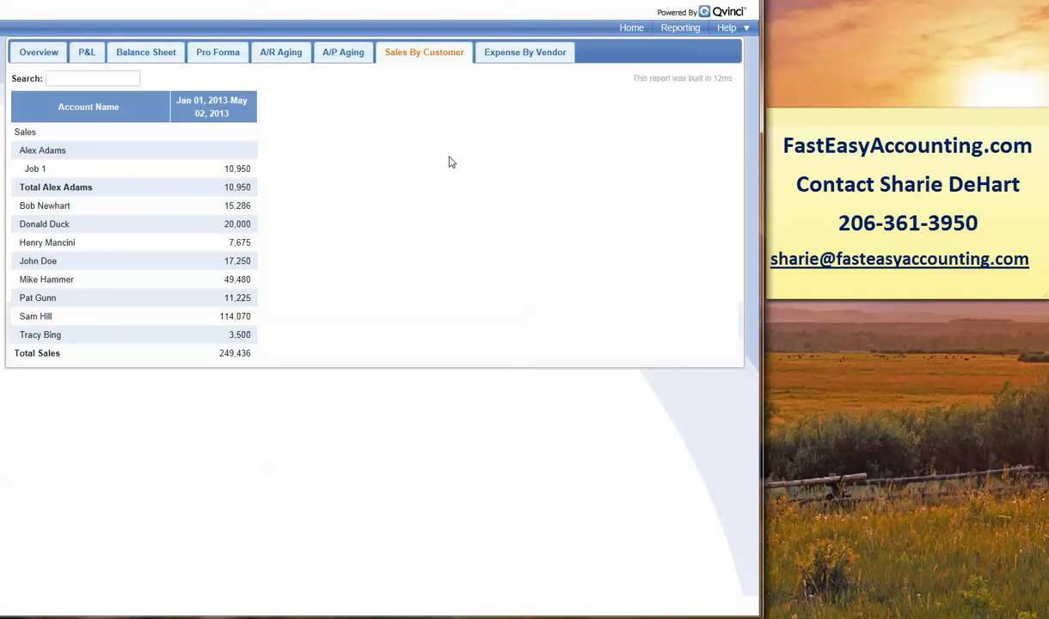
Show the Expense By Vendor report for Jan 1–May 2, 2013, totaling 181,172
left_click(524, 52)
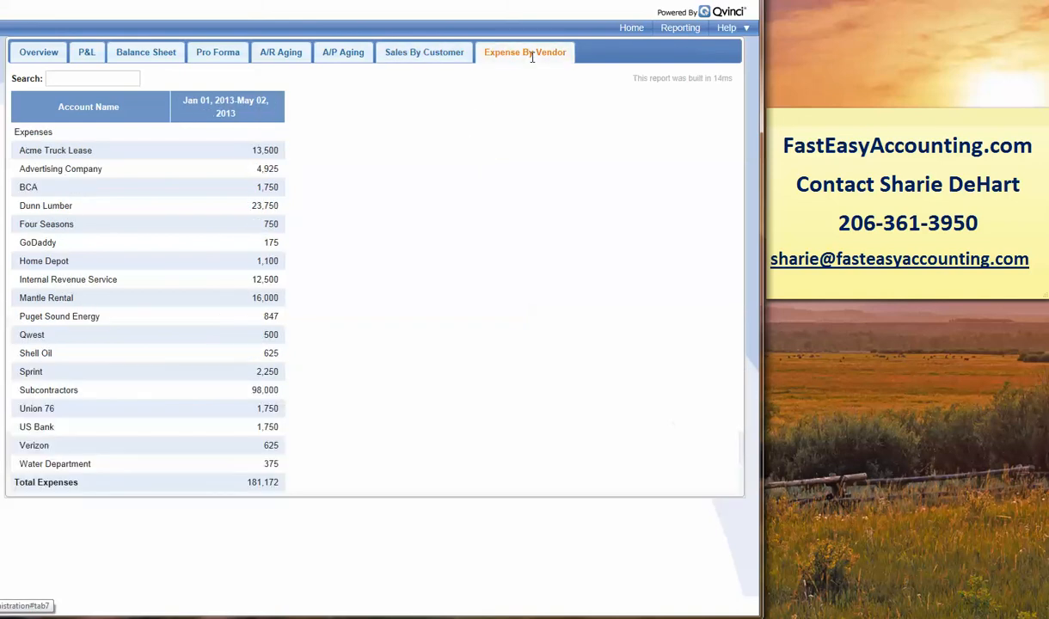
mouse_move(519, 128)
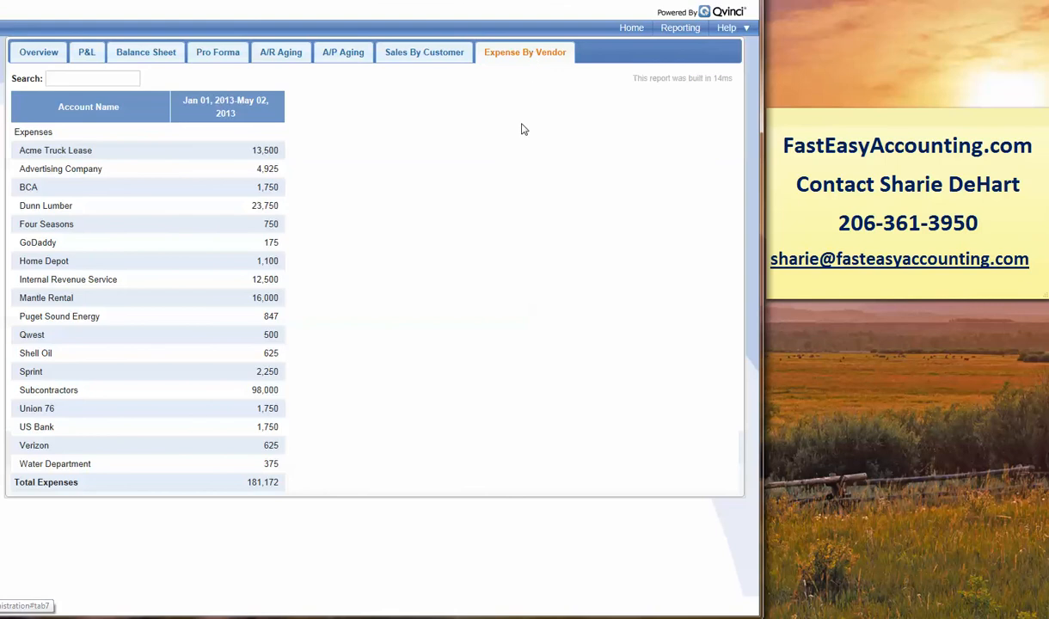
mouse_move(523, 163)
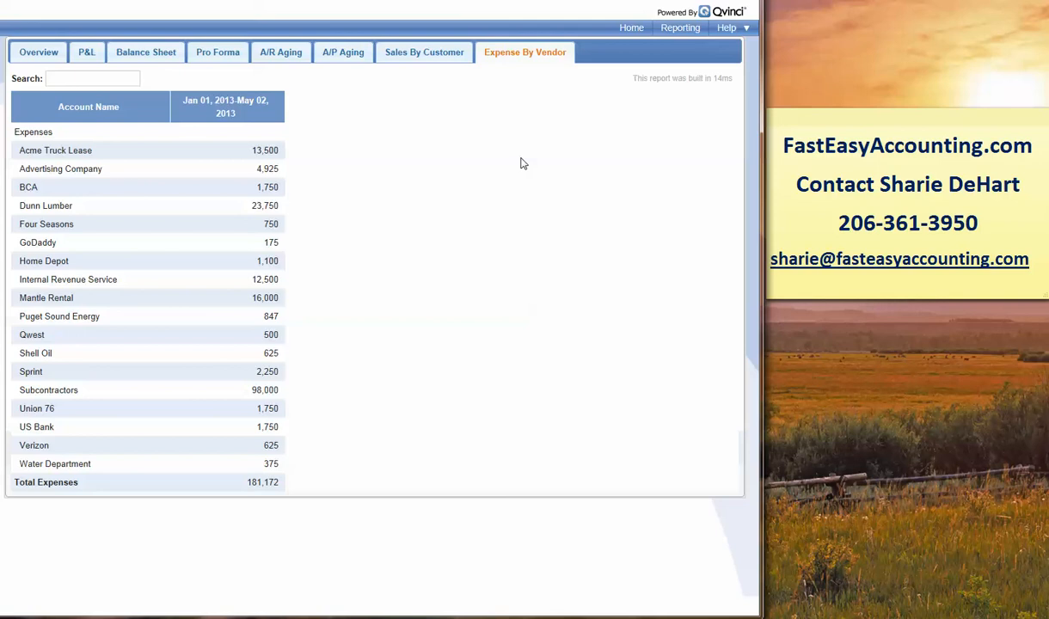
mouse_move(755, 282)
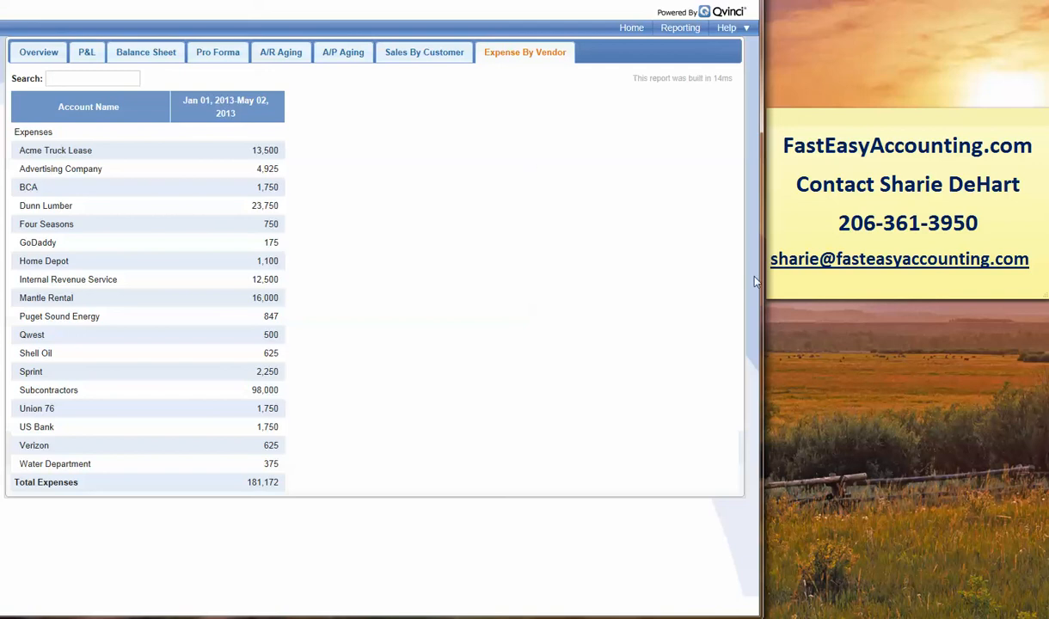
mouse_move(836, 354)
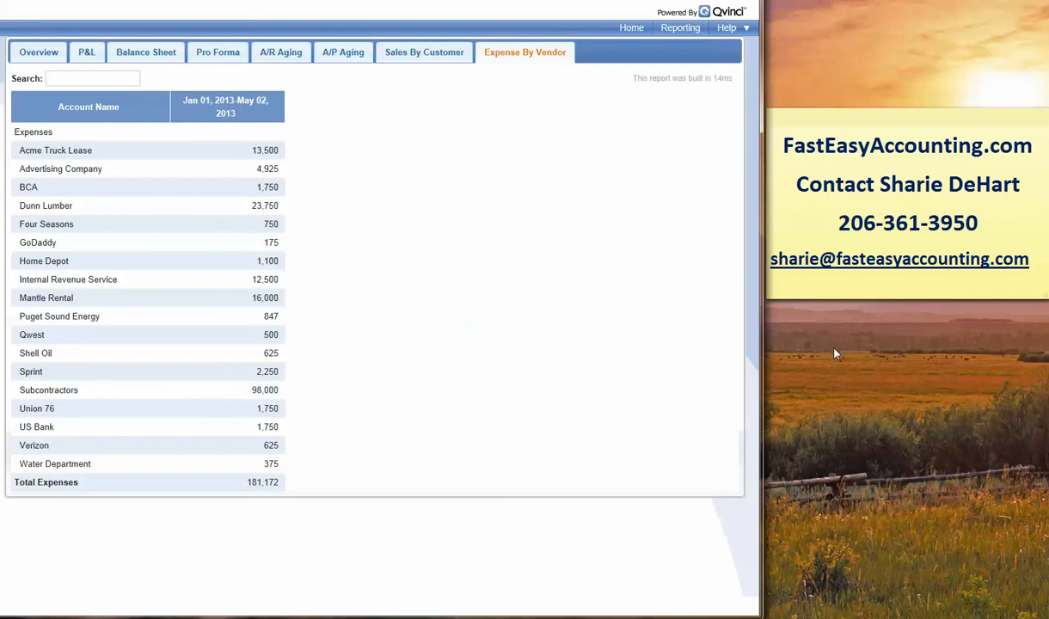